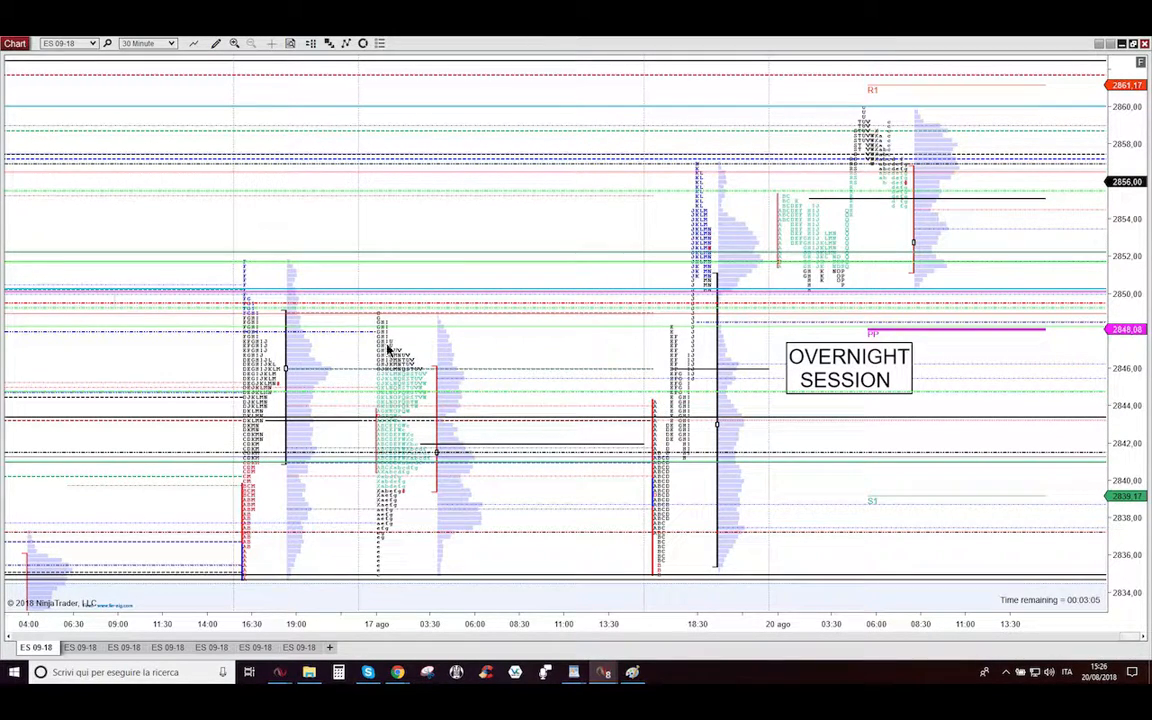
mouse_move(830, 210)
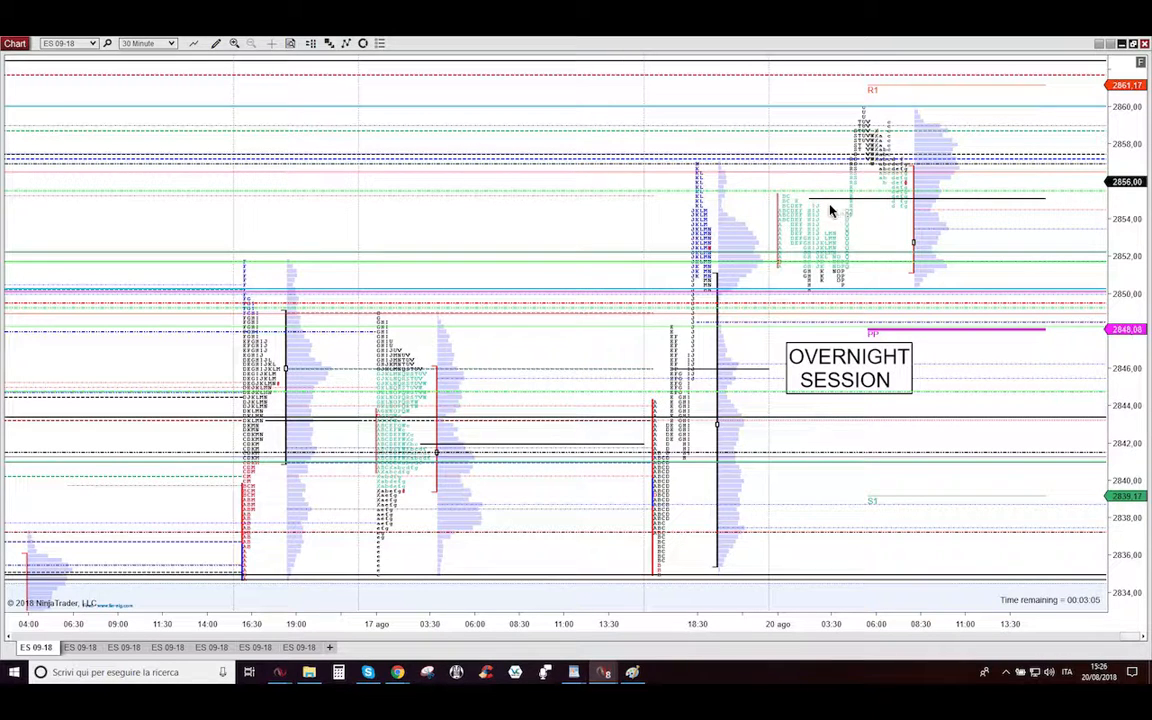
mouse_move(700, 167)
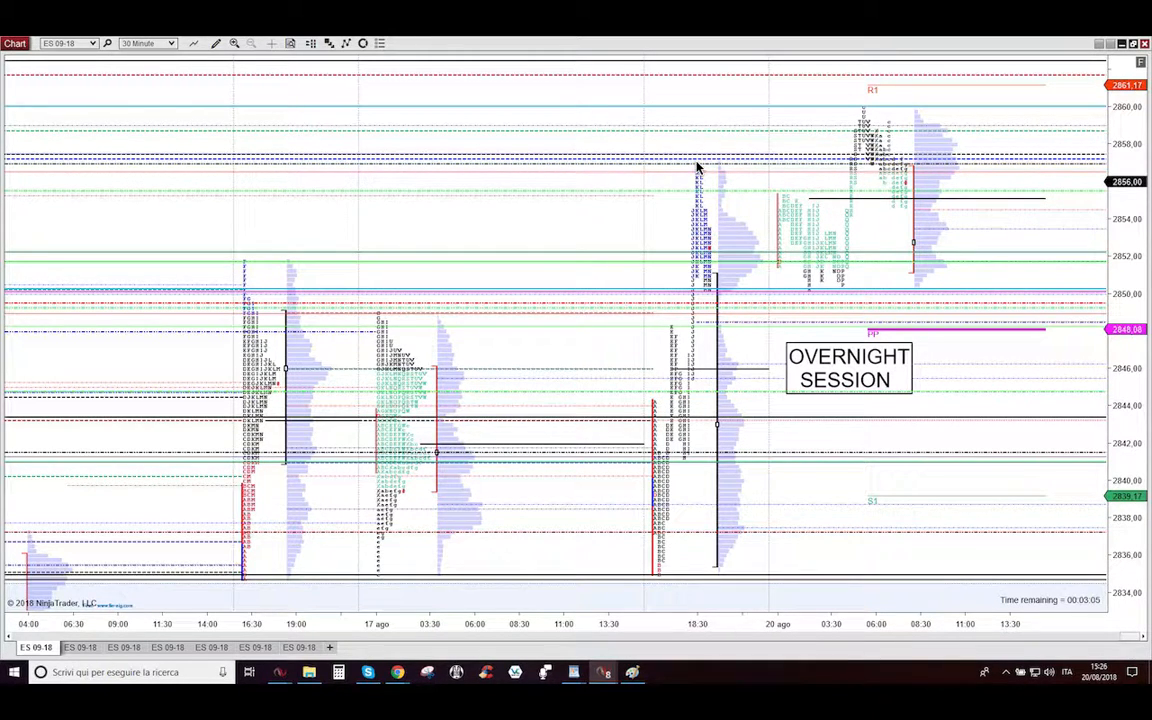
mouse_move(890, 195)
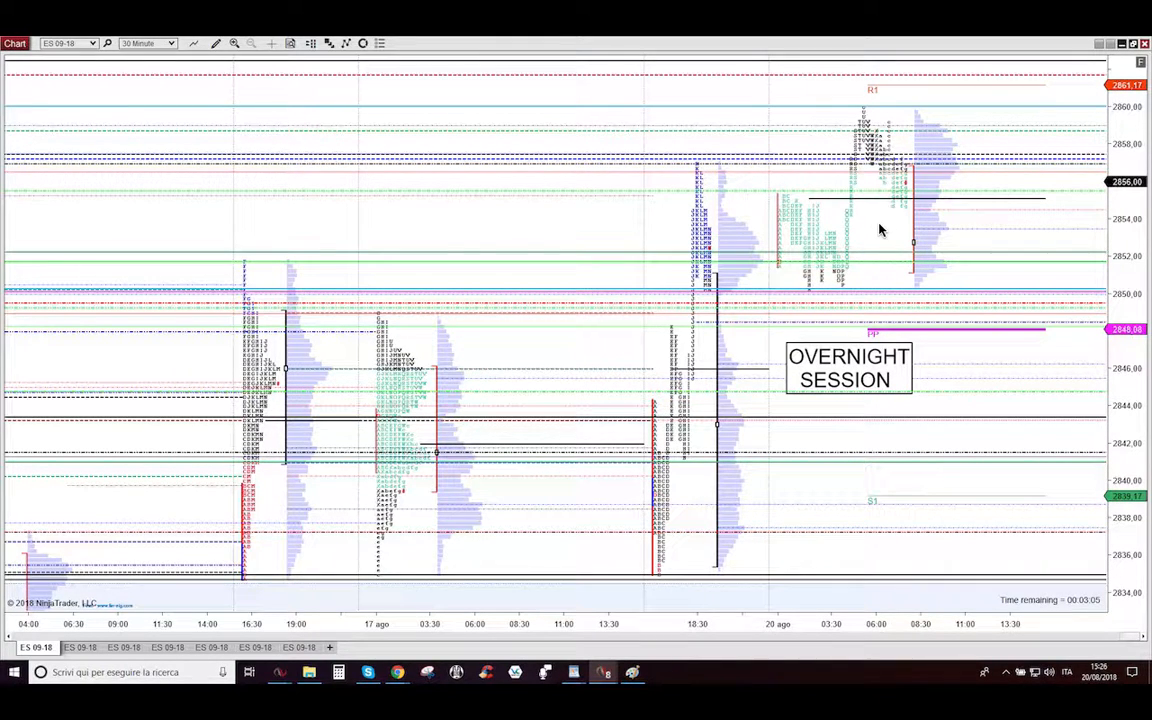
mouse_move(760, 300)
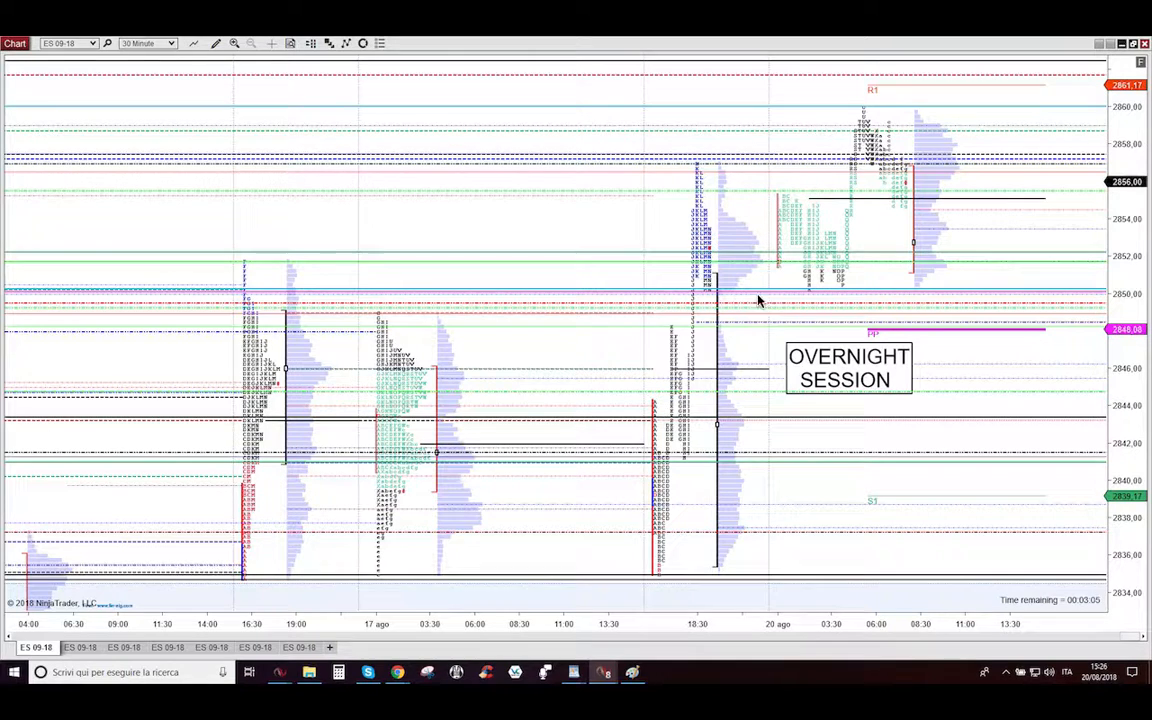
mouse_move(770, 301)
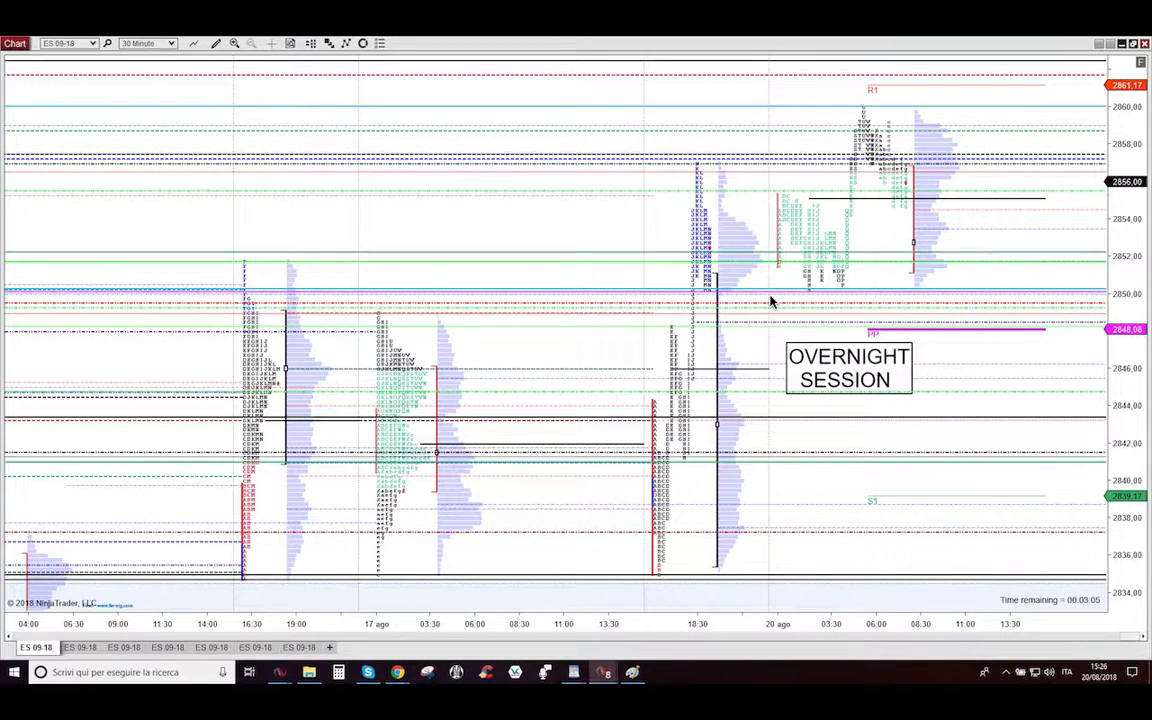
mouse_move(728, 302)
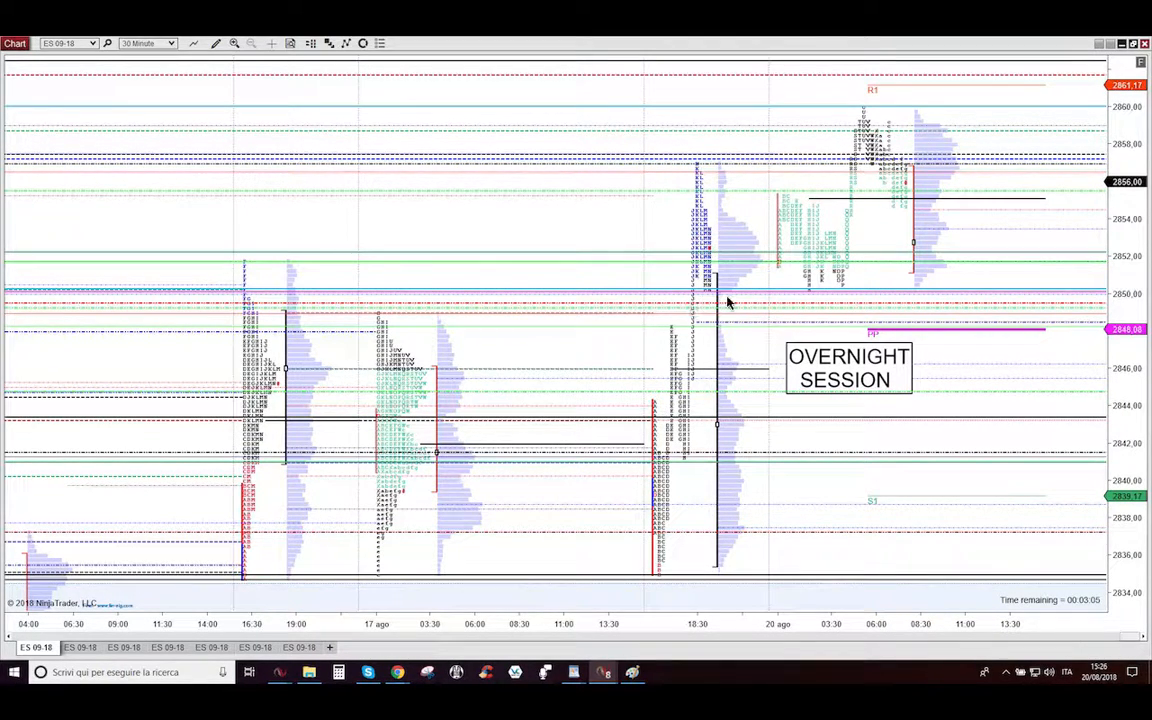
mouse_move(965, 152)
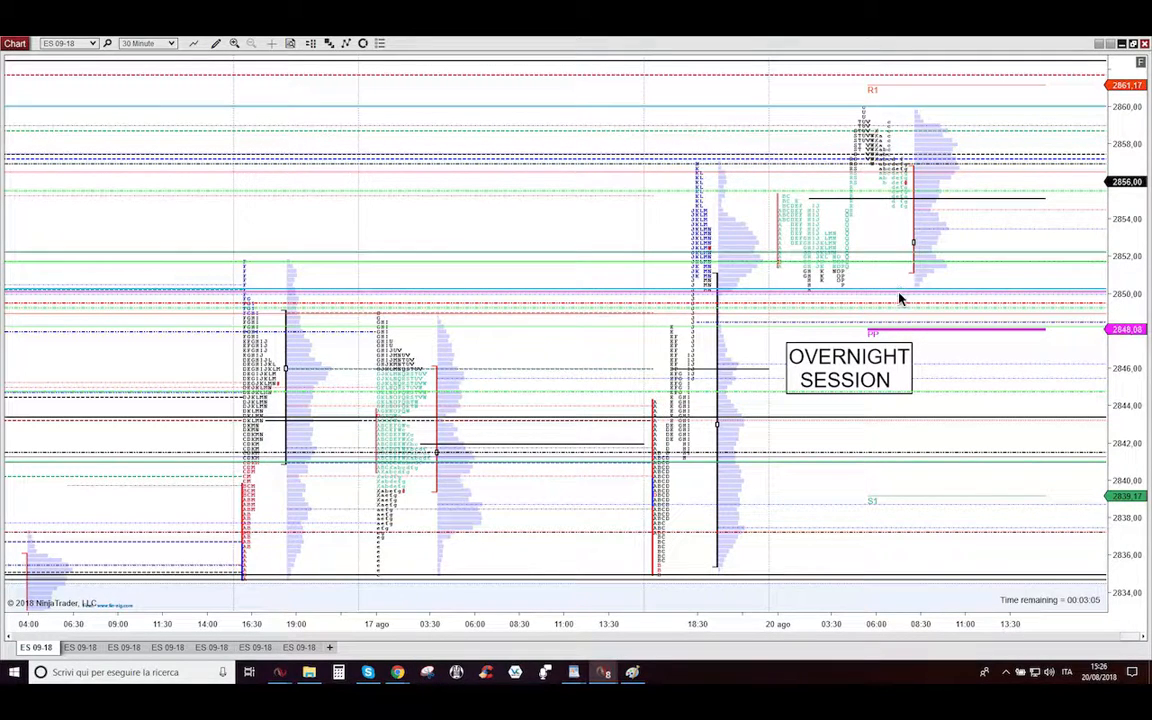
mouse_move(893, 304)
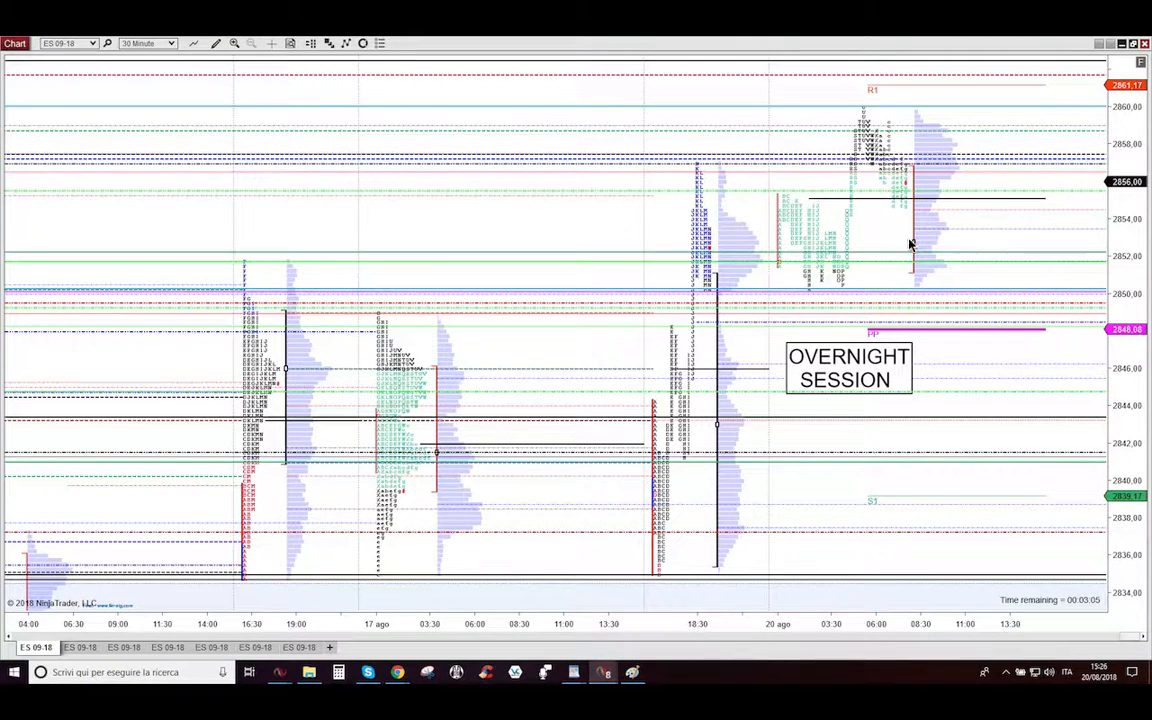
mouse_move(900, 201)
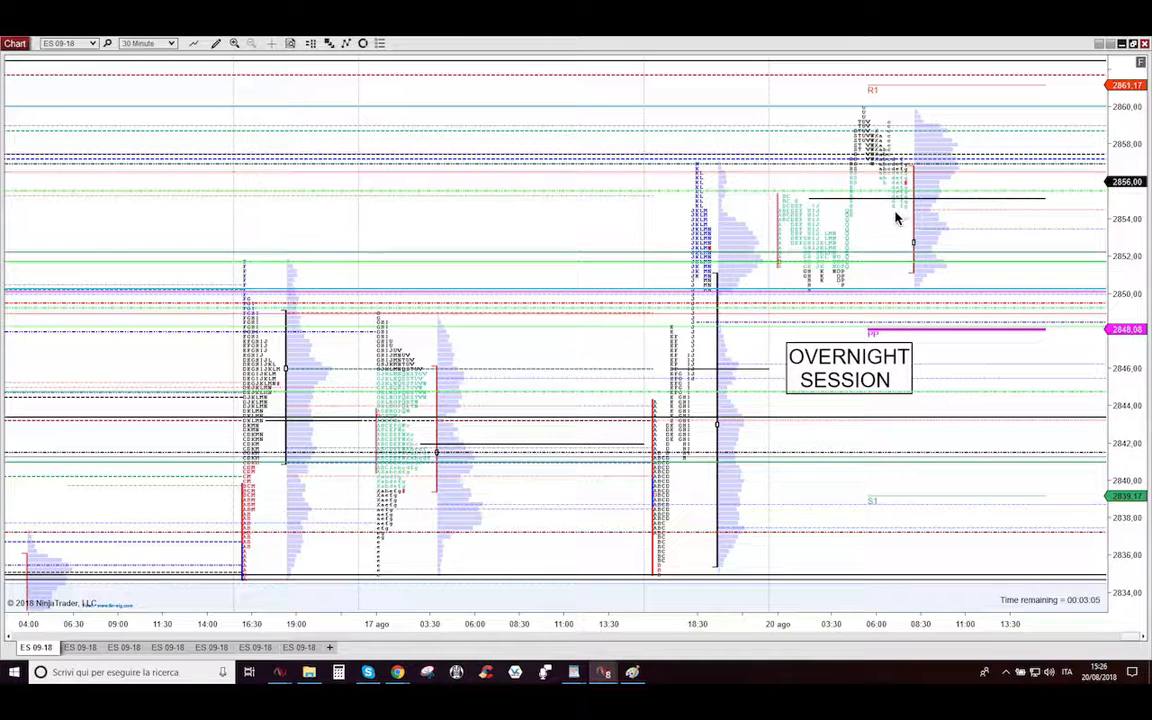
mouse_move(903, 218)
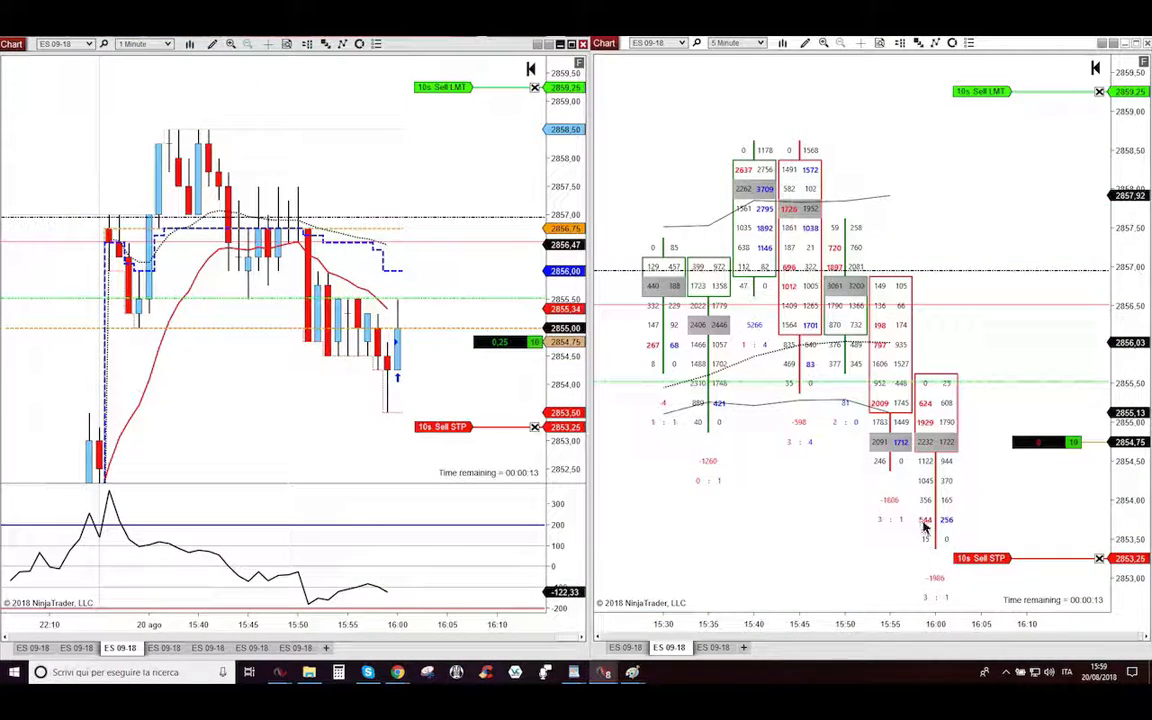
mouse_move(945, 533)
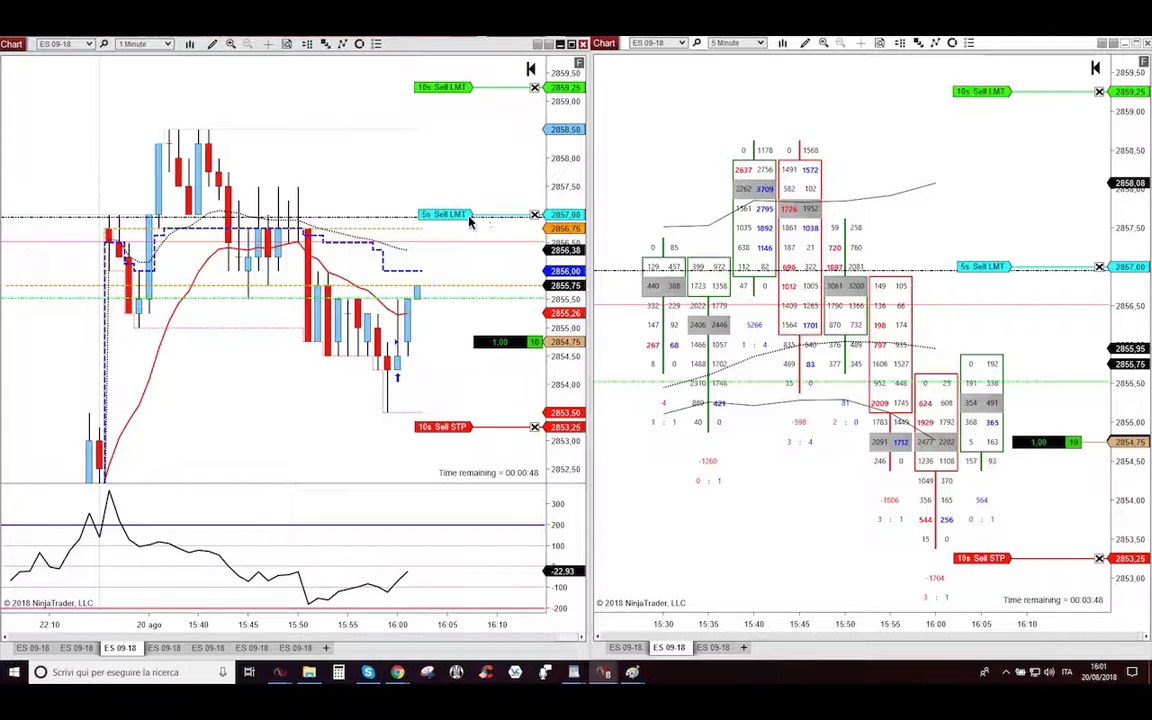
mouse_move(355, 220)
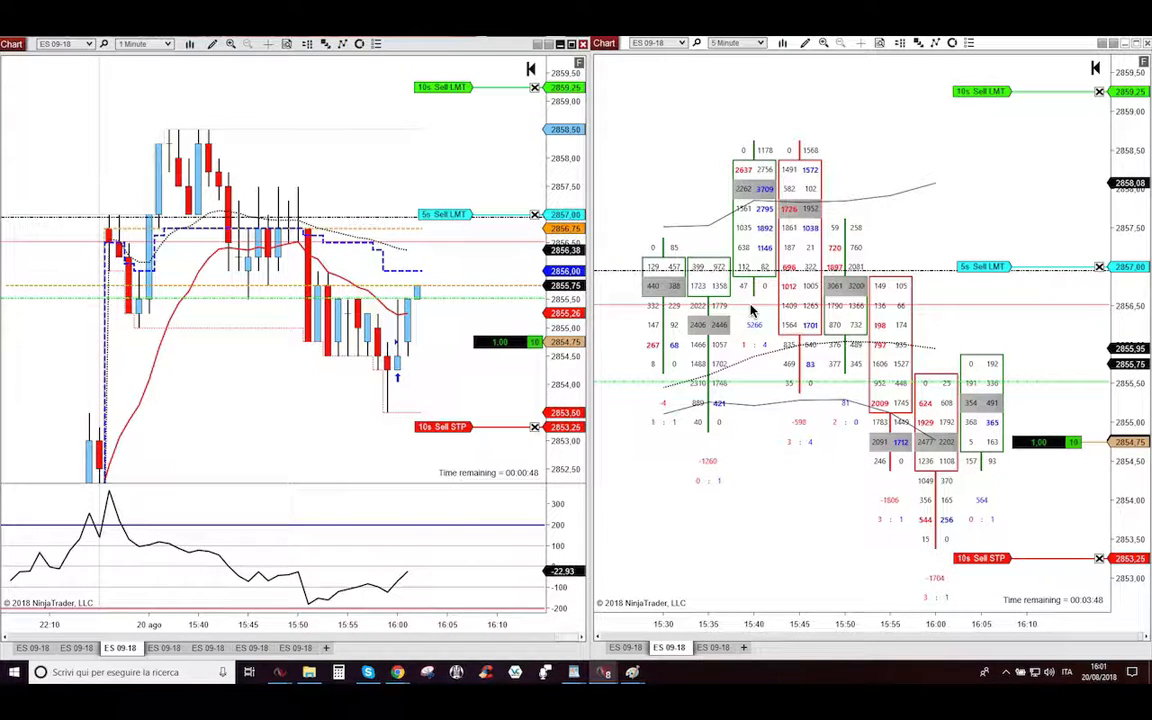
Step: Place a 5-contract Sell Limit at 2857.00 via Chart Trader for partial profit
left_click(758, 42)
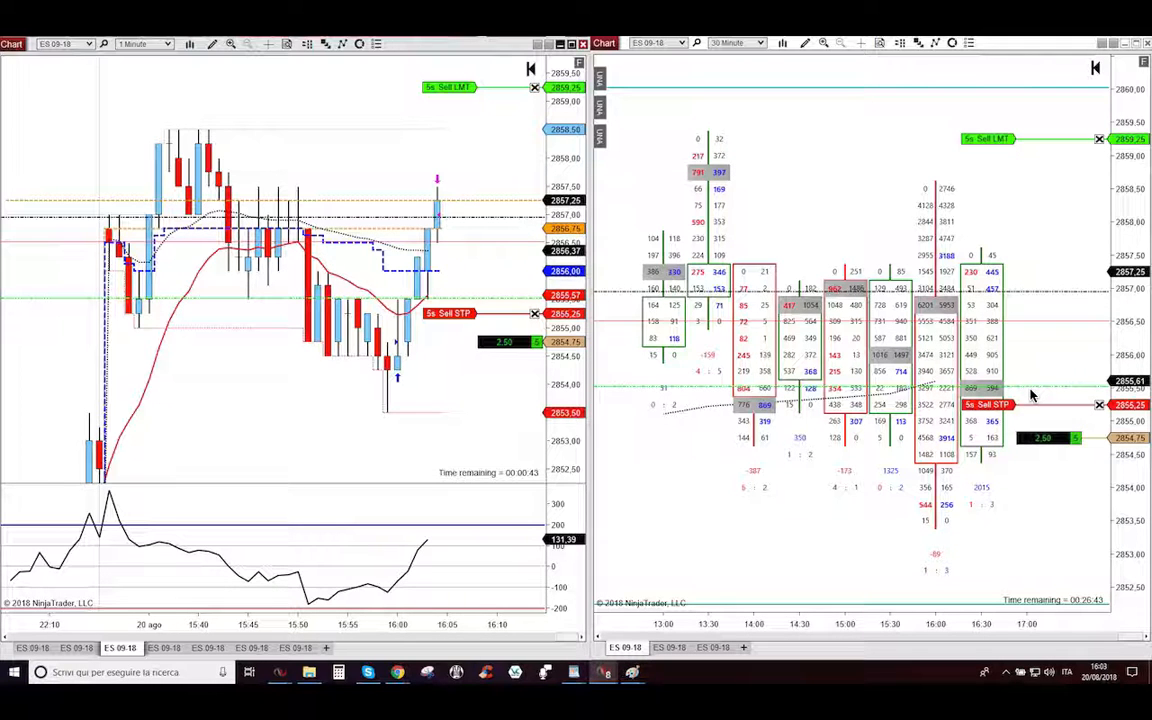
mouse_move(1015, 148)
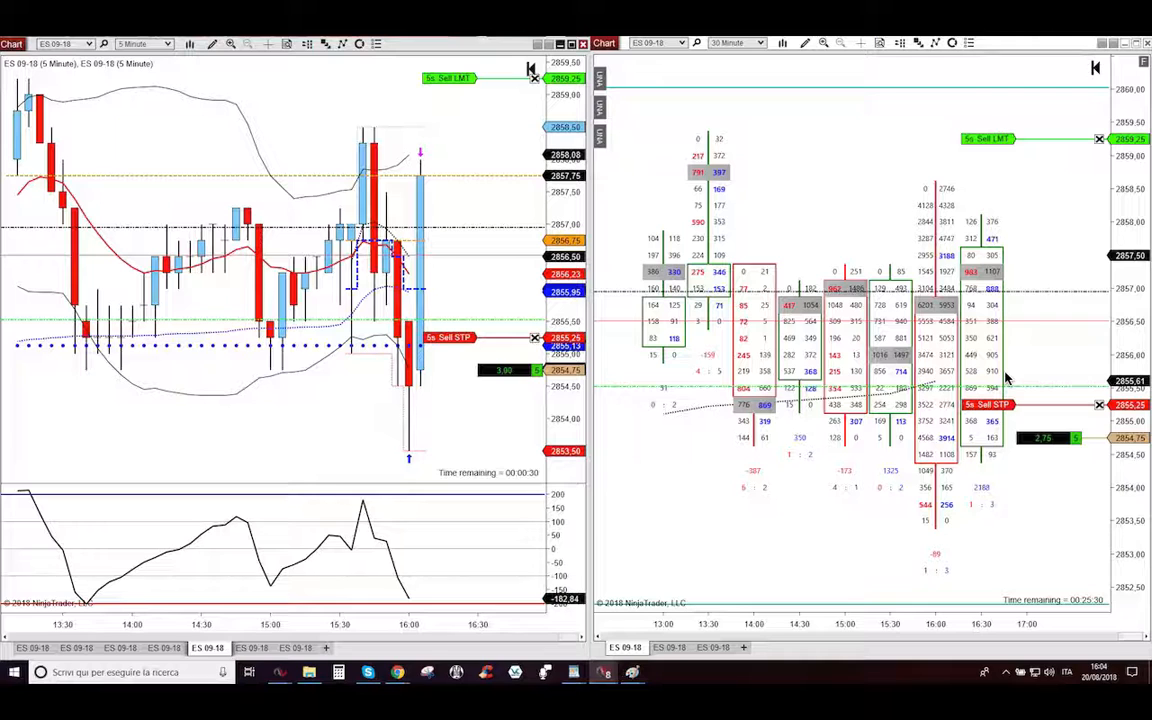
mouse_move(452, 388)
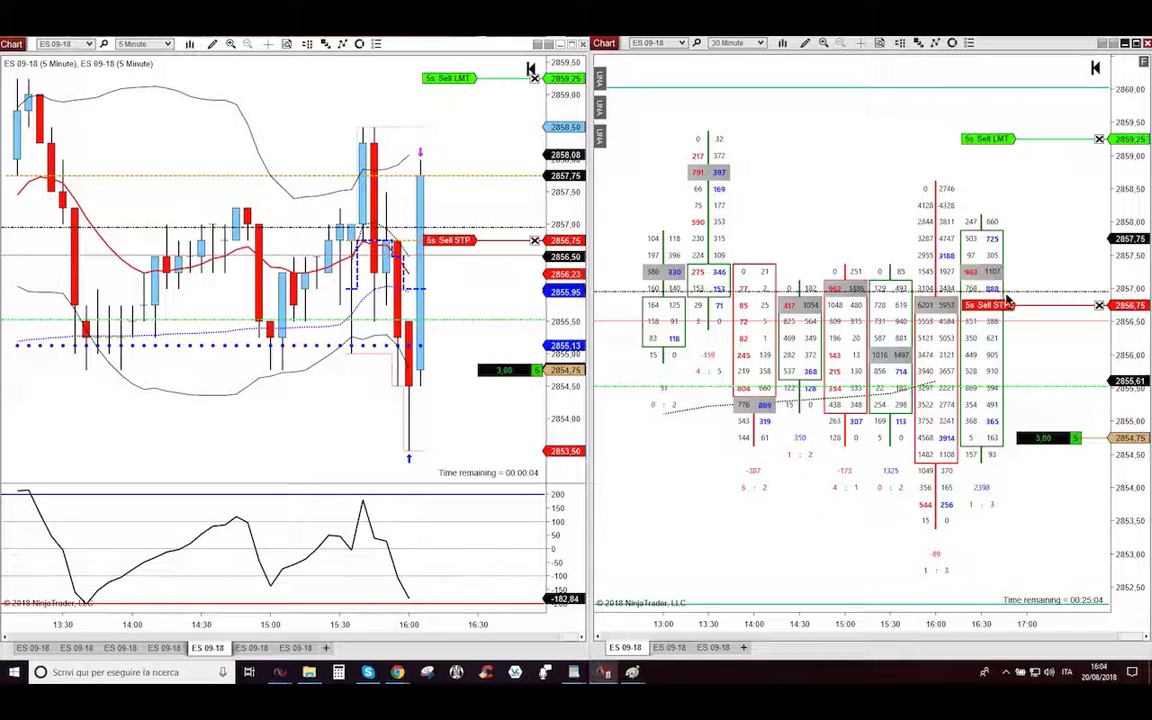
mouse_move(1028, 304)
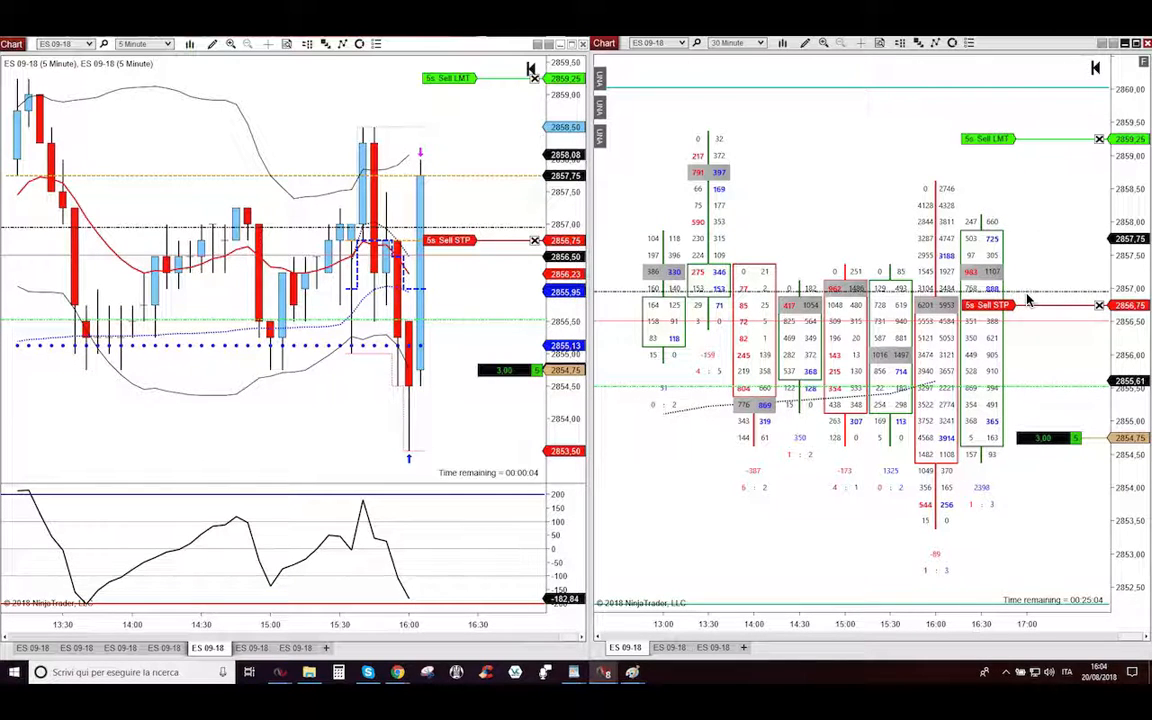
Step: Raise the Sell STP from 2855.25 to 2856.75 so the trailing stop exits in profit
left_click(142, 43)
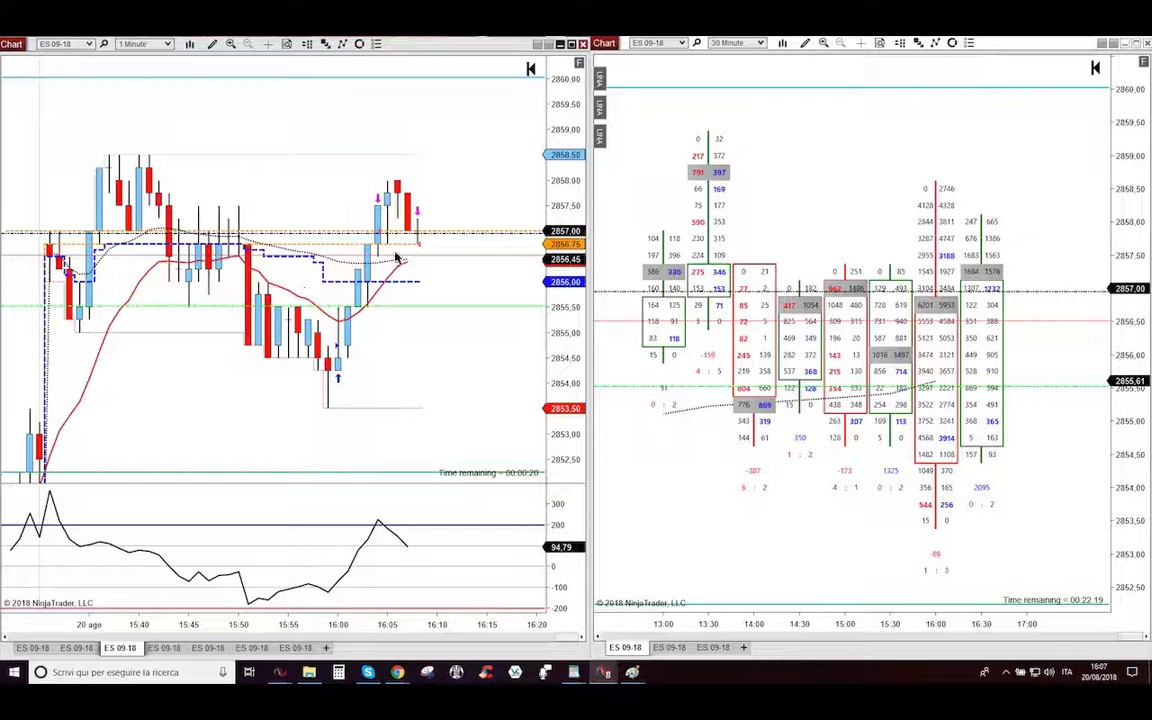